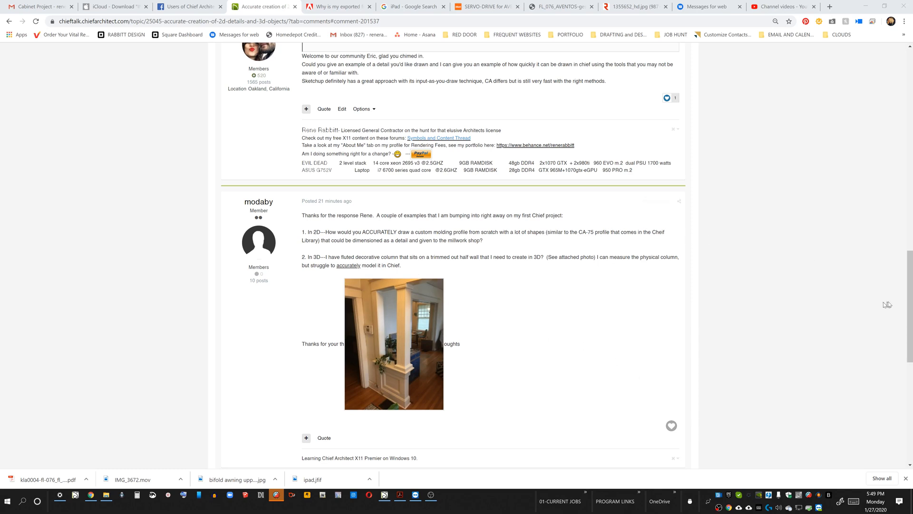
Carve the curved cove and ogee contours into the block's right edge to match the CA-75 shape
{"action": "scroll", "scroll_direction": "up", "scroll_amount": 3}
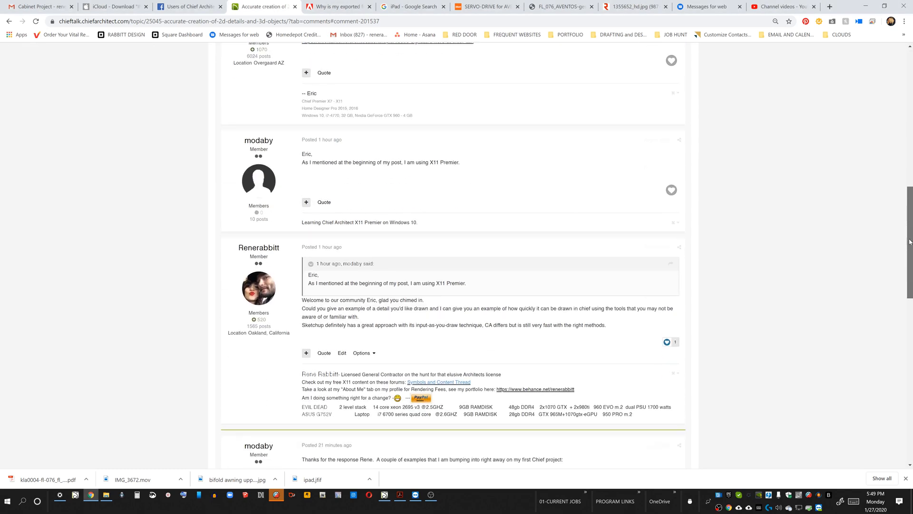
{"action": "scroll", "scroll_direction": "down", "scroll_amount": 3}
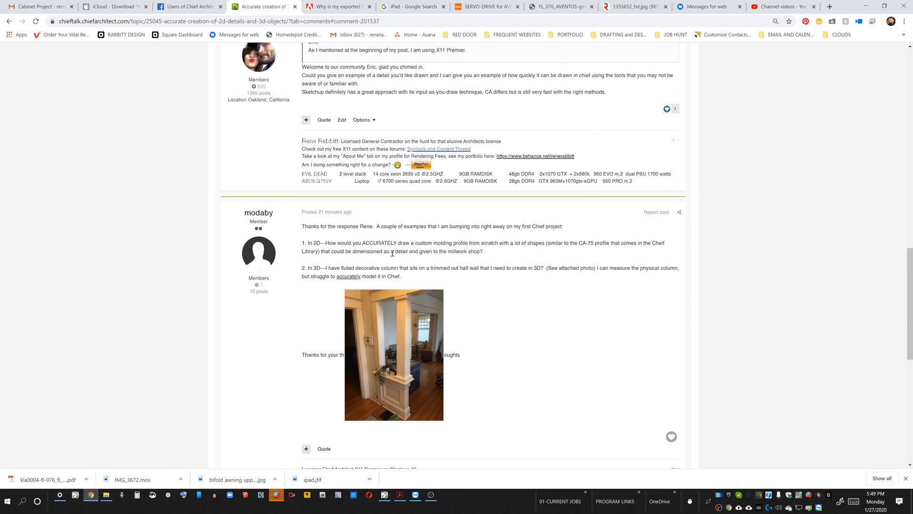
{"action": "scroll", "scroll_direction": "down", "scroll_amount": 3}
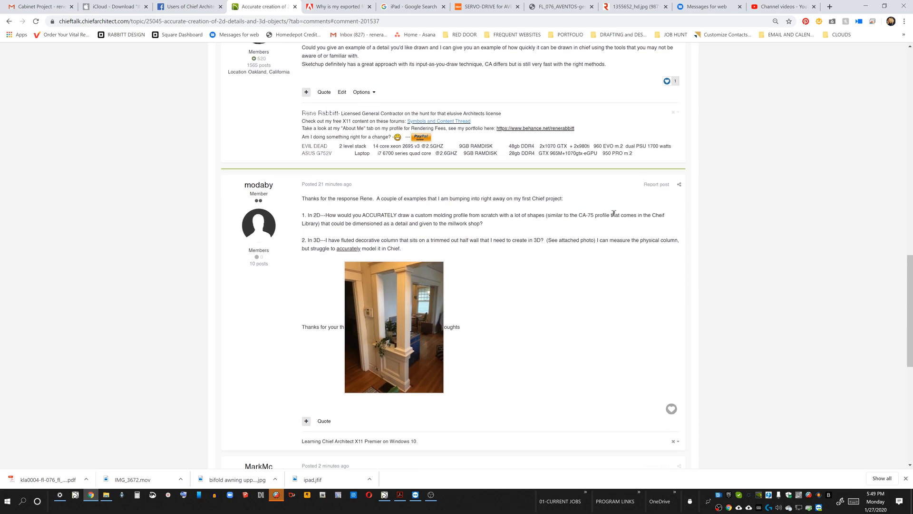
{"action": "mouse_move", "coordinate": [554, 229]}
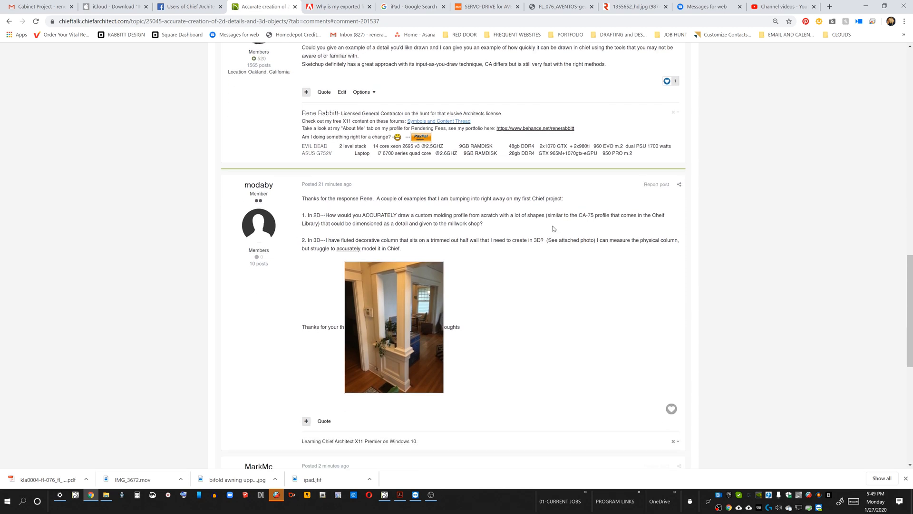
{"action": "mouse_move", "coordinate": [580, 208]}
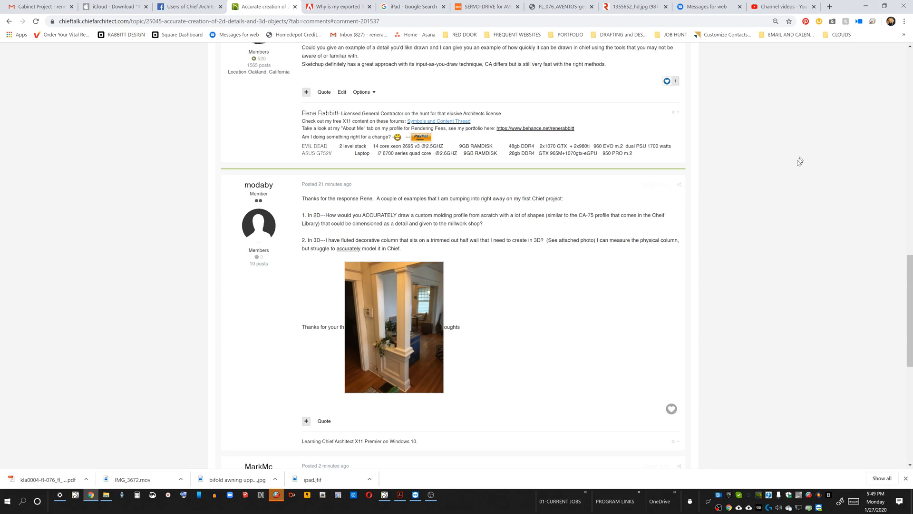
{"action": "left_click", "coordinate": [271, 497]}
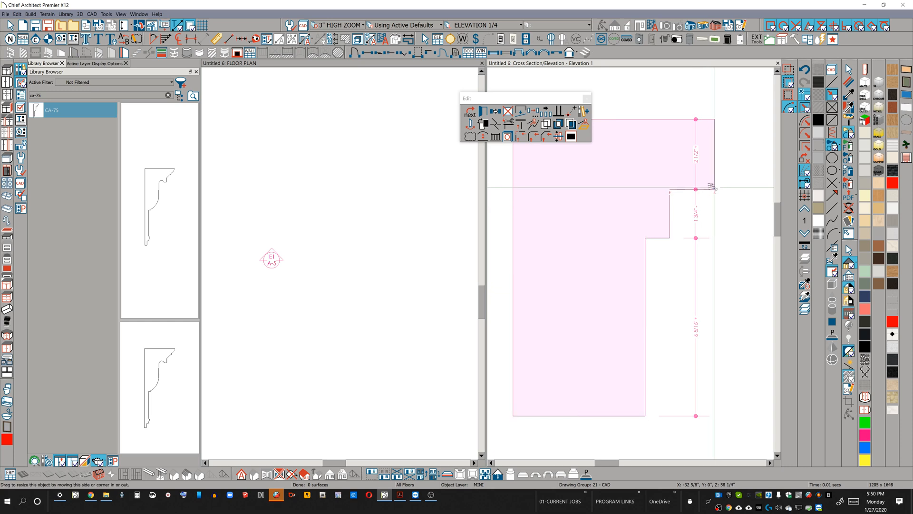
{"action": "left_click", "coordinate": [578, 267]}
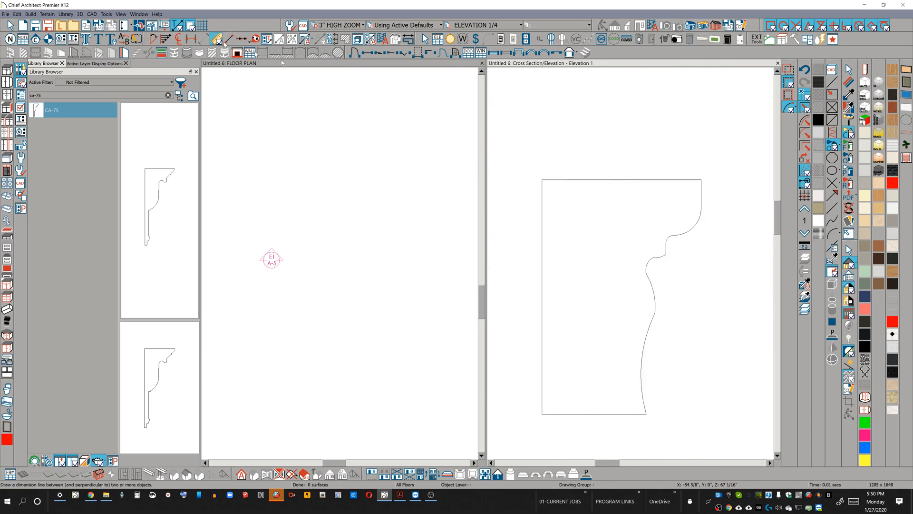
Add an overall width dimension across the profile's top edge and review its Dimension Line Specification
{"action": "left_click_drag", "start_coordinate": [541, 162], "coordinate": [701, 162]}
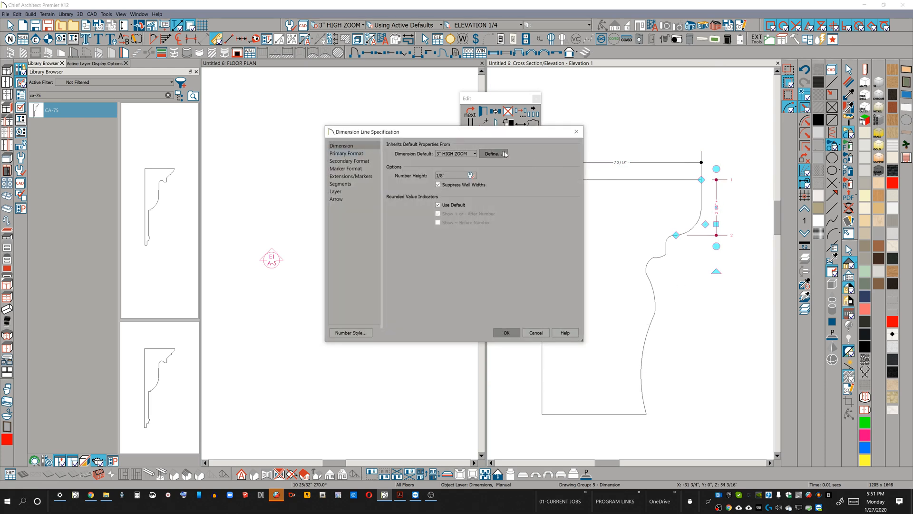
{"action": "left_click", "coordinate": [494, 154]}
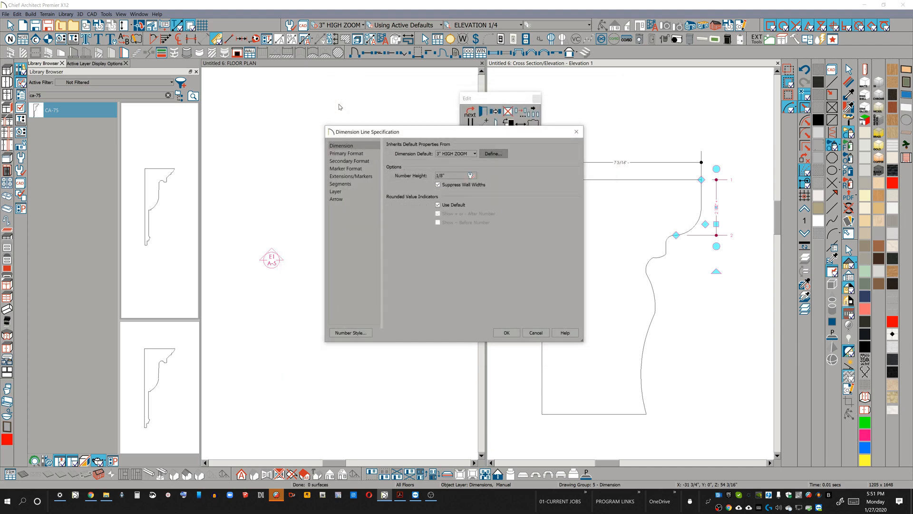
{"action": "left_click", "coordinate": [506, 333]}
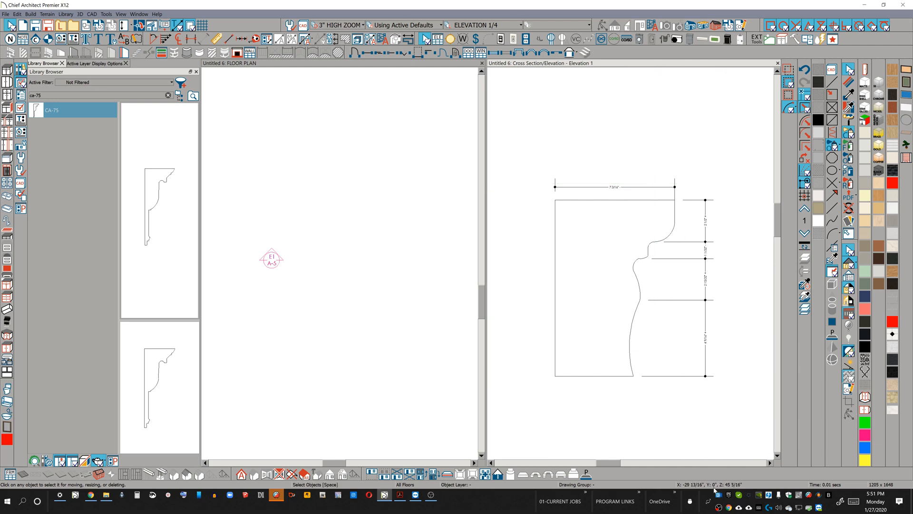
{"action": "mouse_move", "coordinate": [720, 508]}
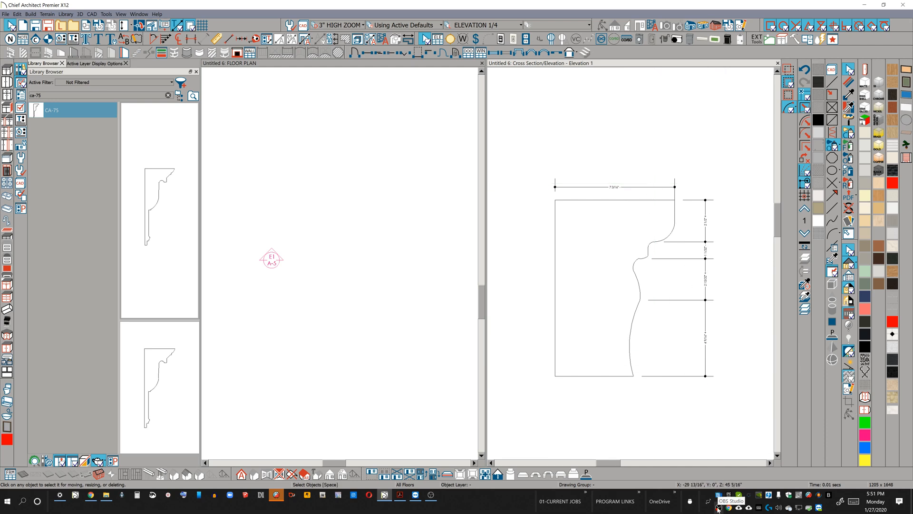